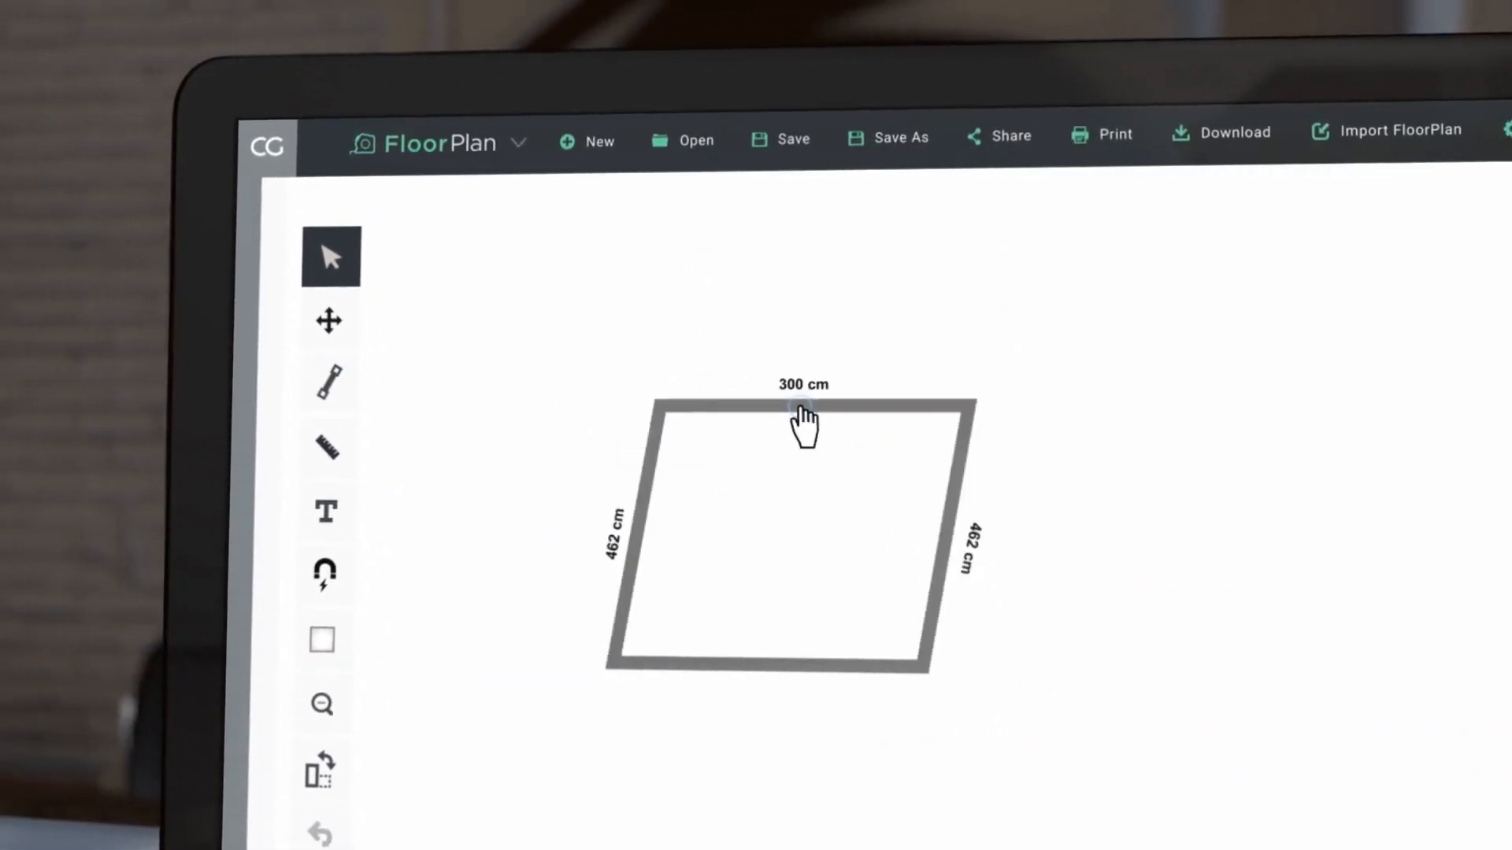
Place the L-shaped Room02 template onto the canvas beside the drawn room
left_click(803, 409)
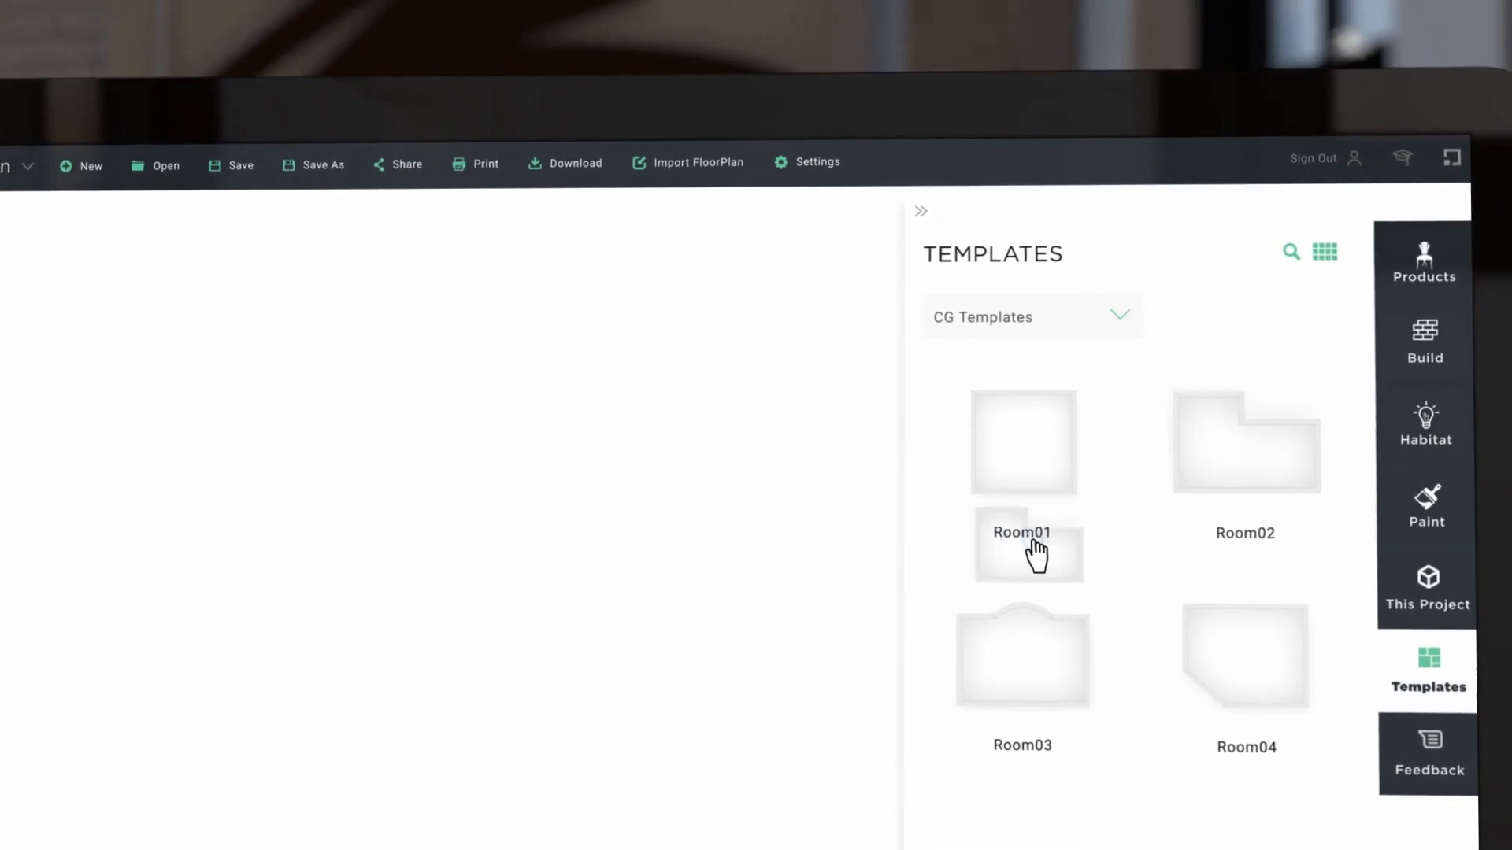
left_click(1021, 544)
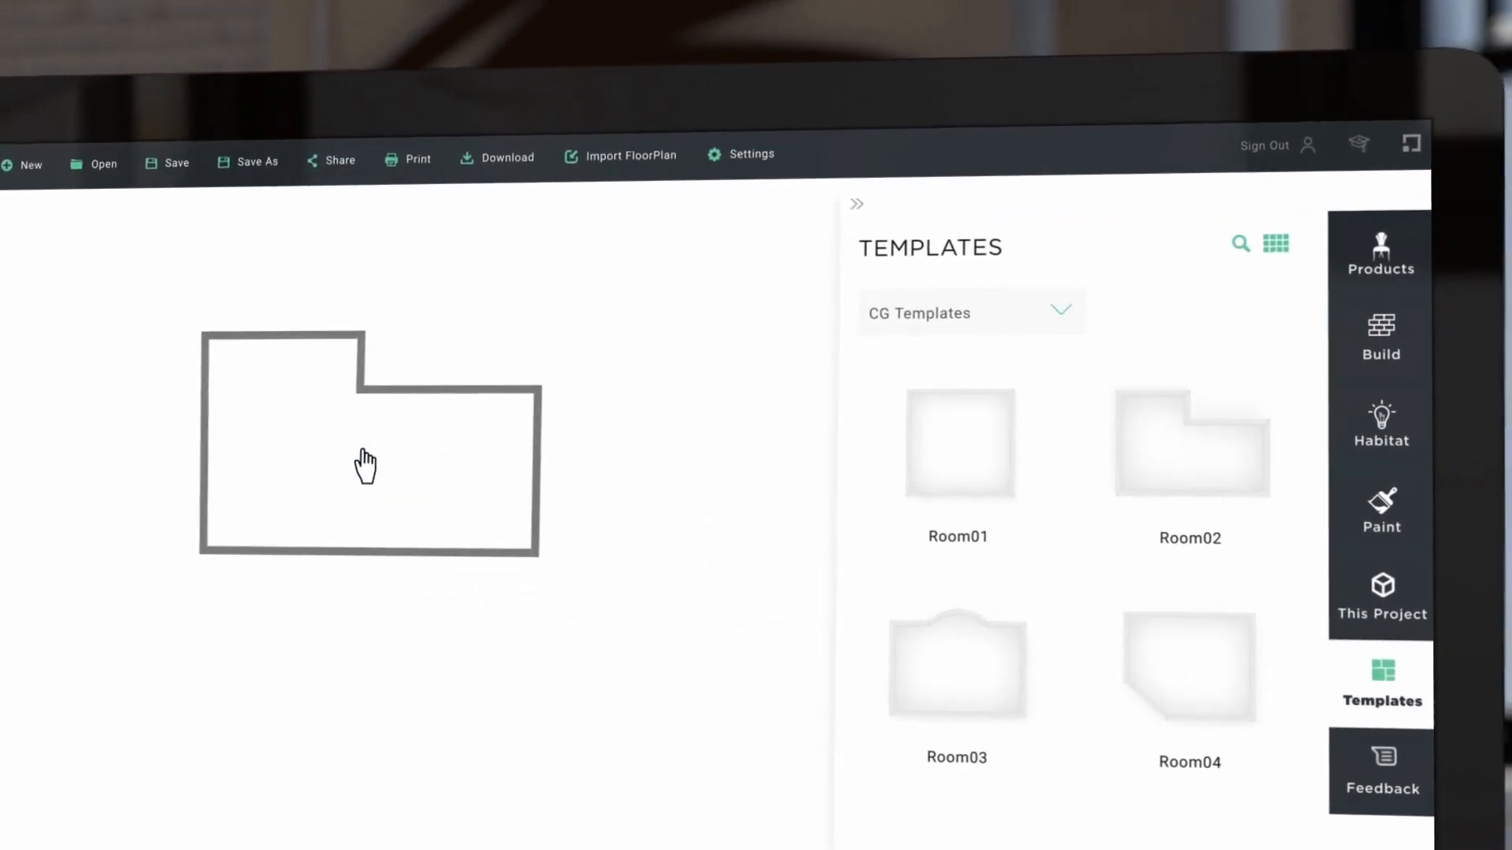
left_click(620, 156)
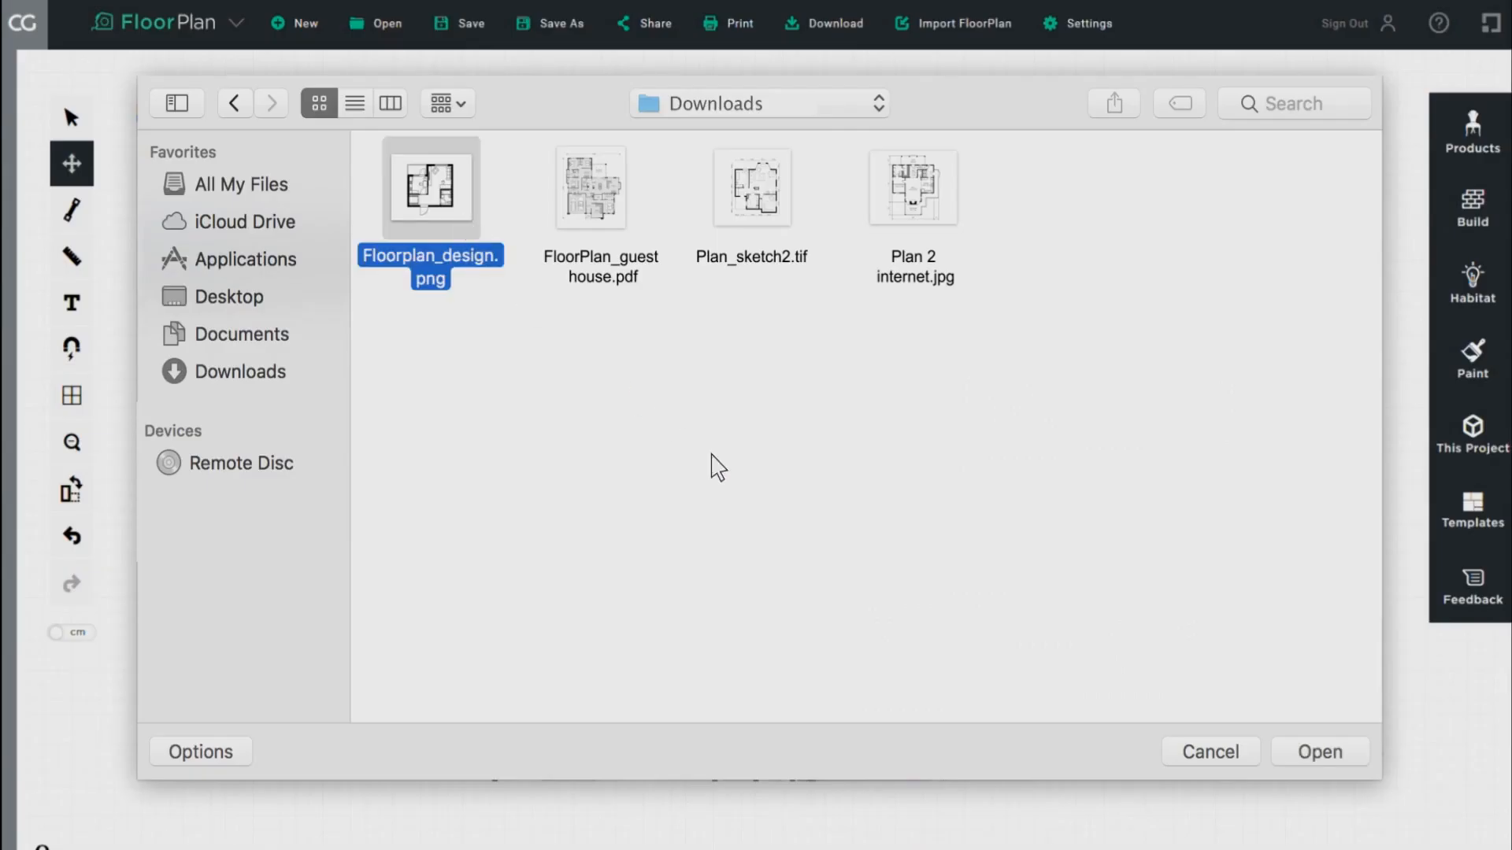
Import Floorplan_design.png and dismiss the Define Scale prompt to start measuring
left_click(1318, 751)
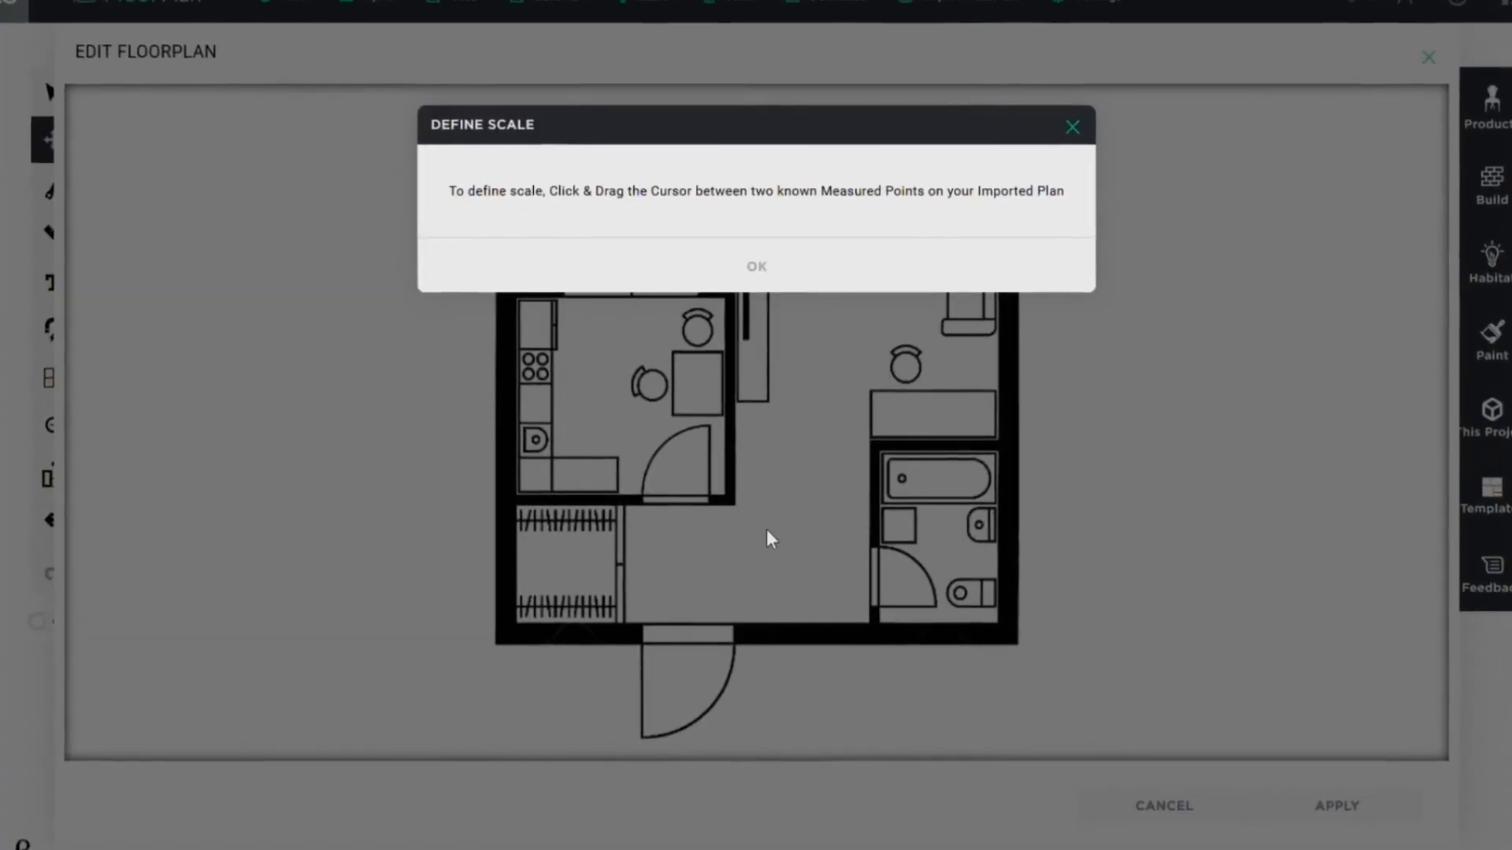
left_click(756, 266)
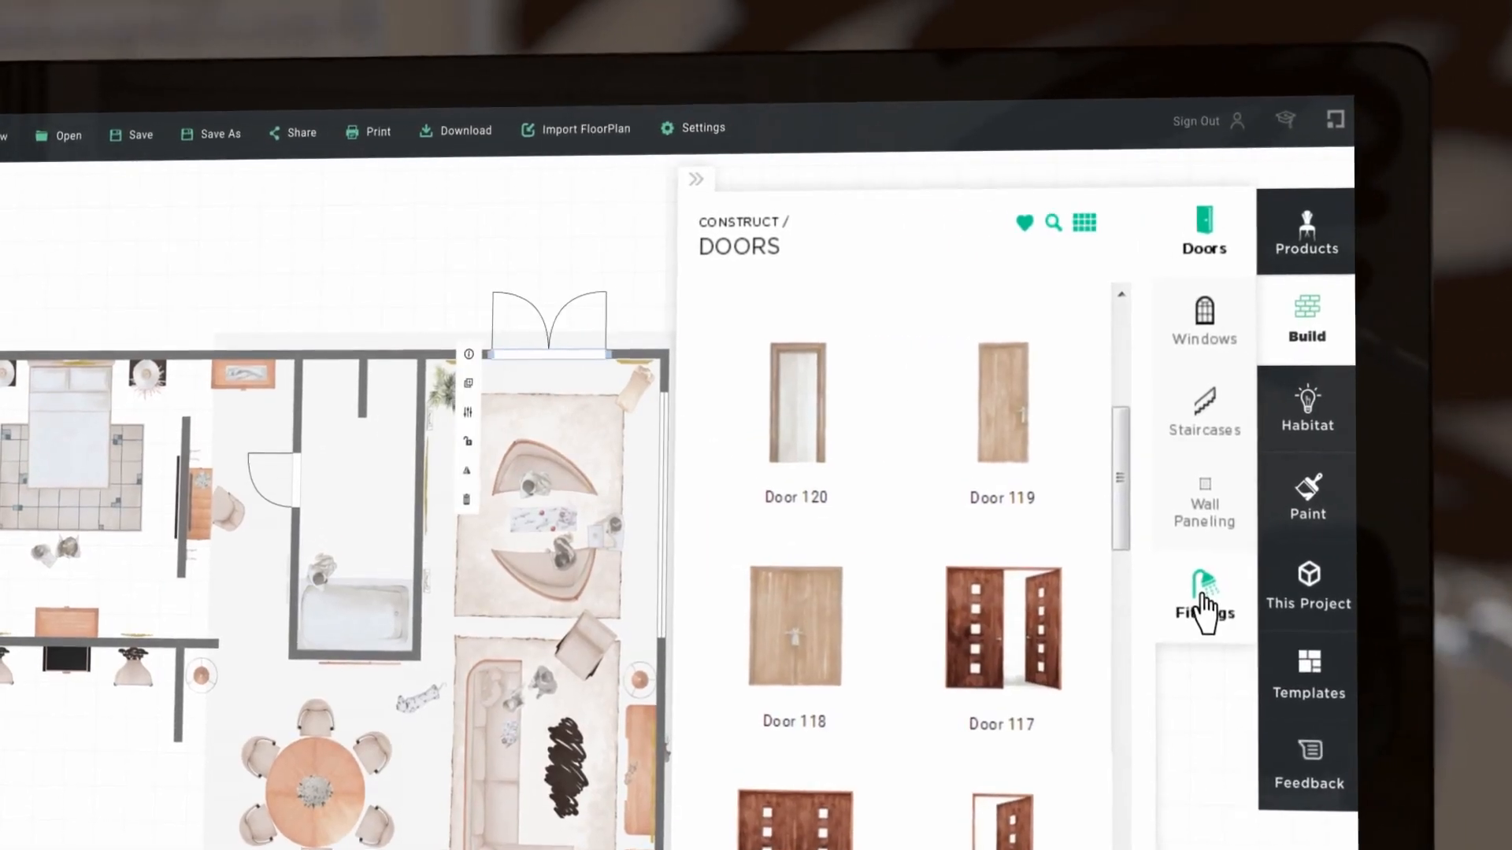
Open the Fittings category of the building catalogue
left_click(1203, 593)
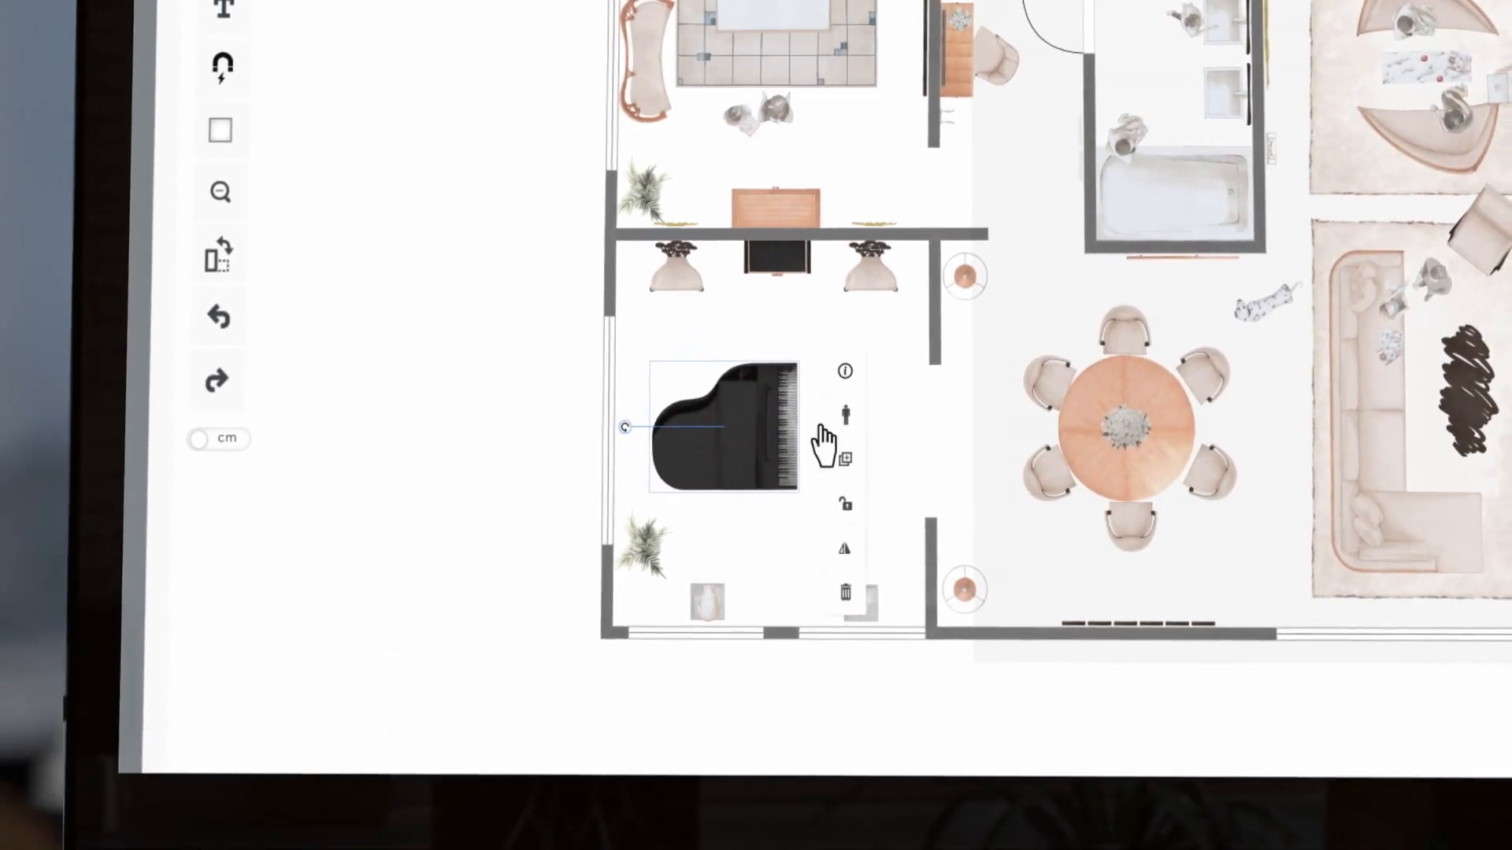
Add a grand piano and the Plant 08 potted plant to the lower-left room
left_click(1165, 300)
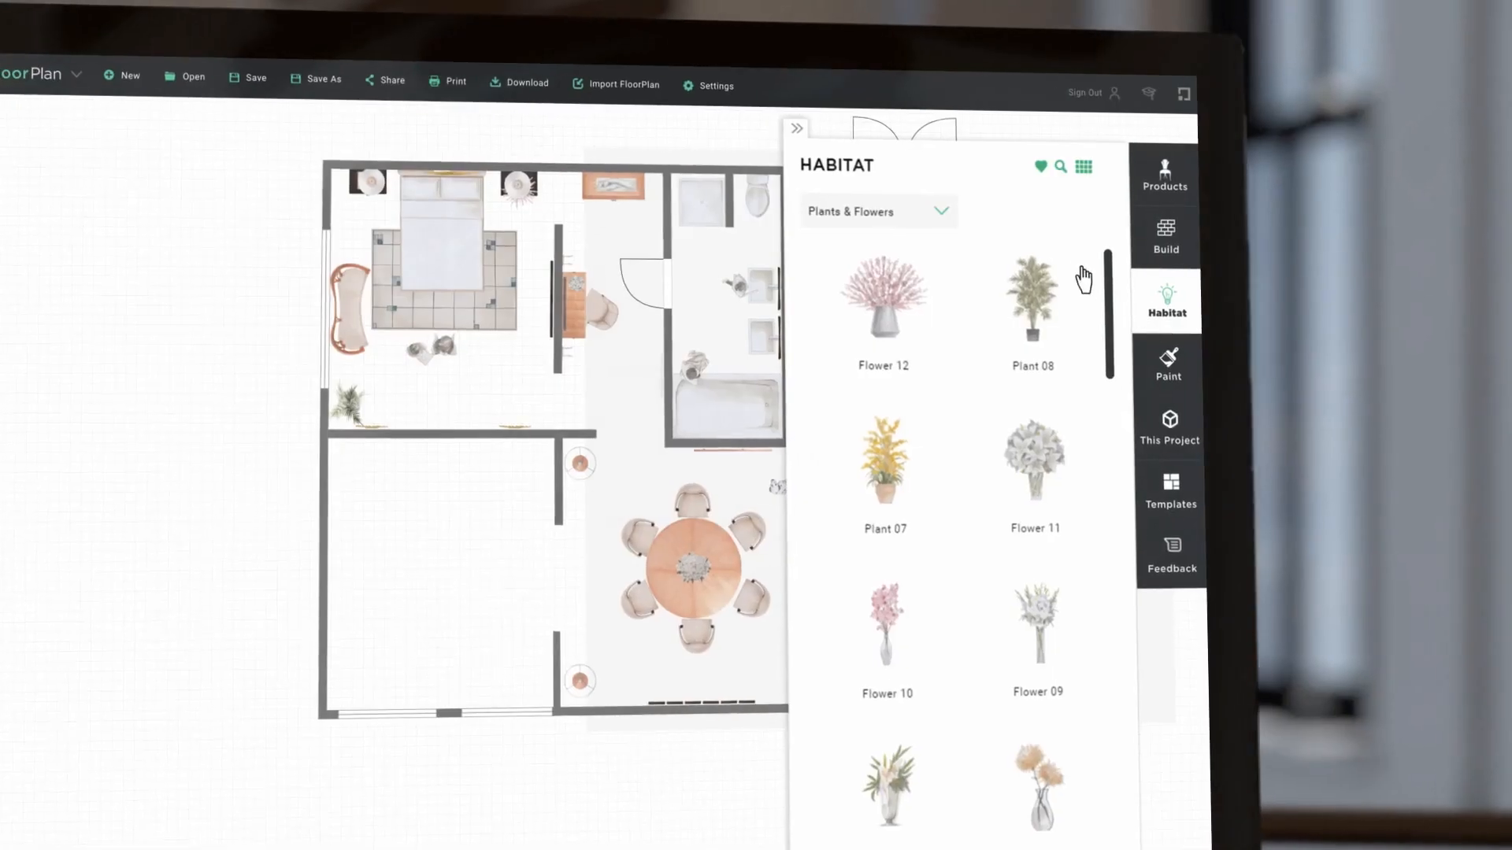
left_click(877, 211)
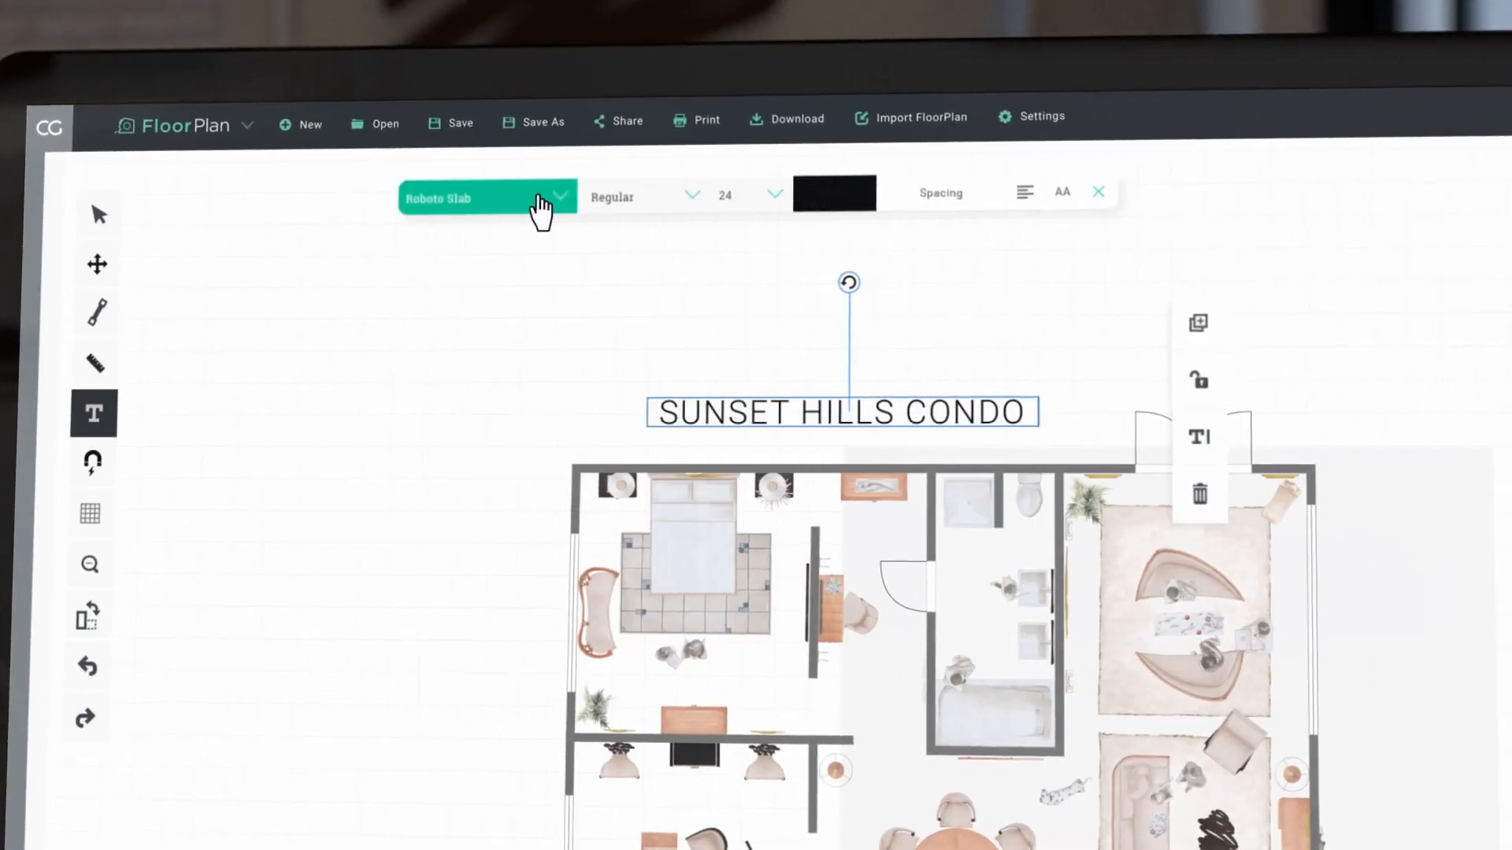
Switch the SUNSET HILLS CONDO title to the Cormorant Garamond serif font
left_click(772, 197)
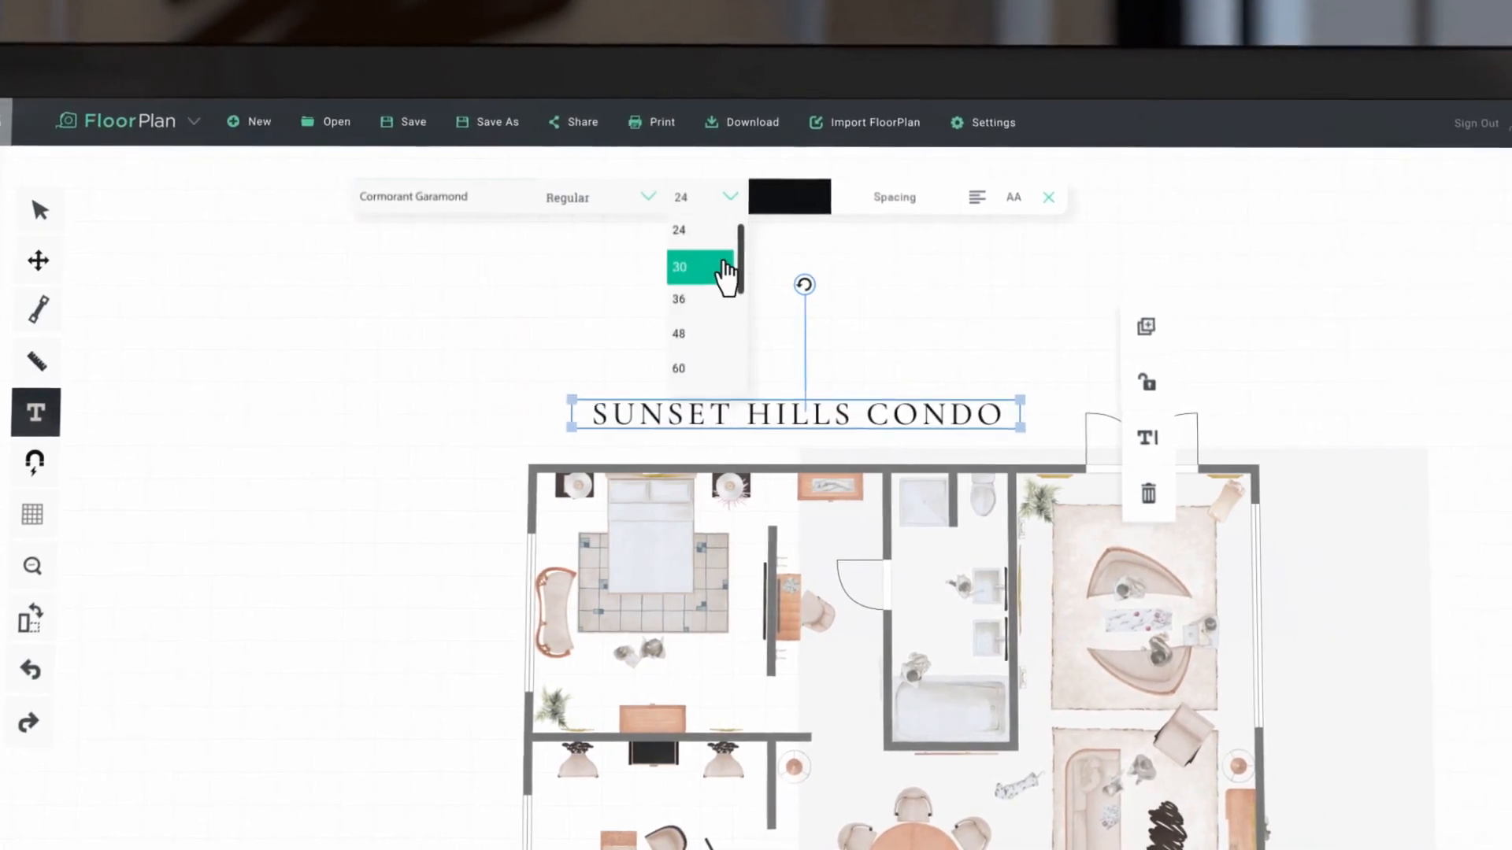